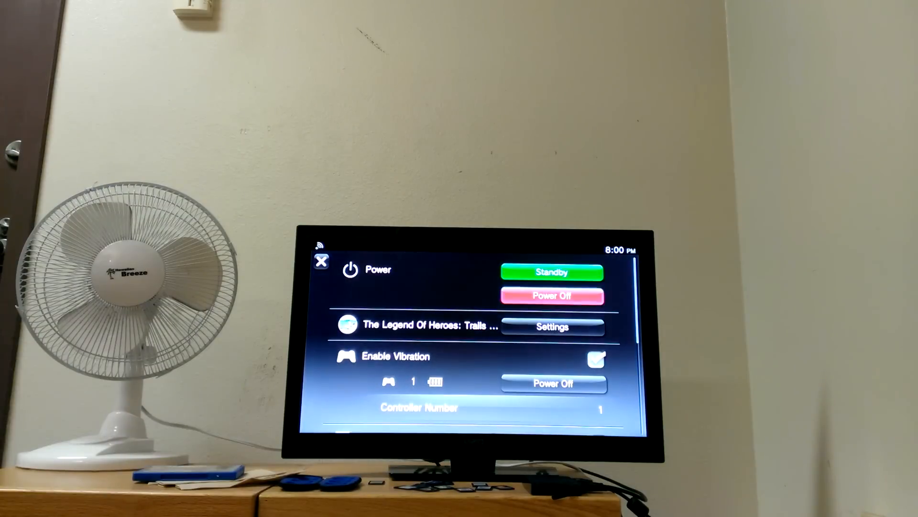
Open the PlayStation Store's Game section showing the L-Z category.
{"action": "left_click", "coordinate": [551, 326]}
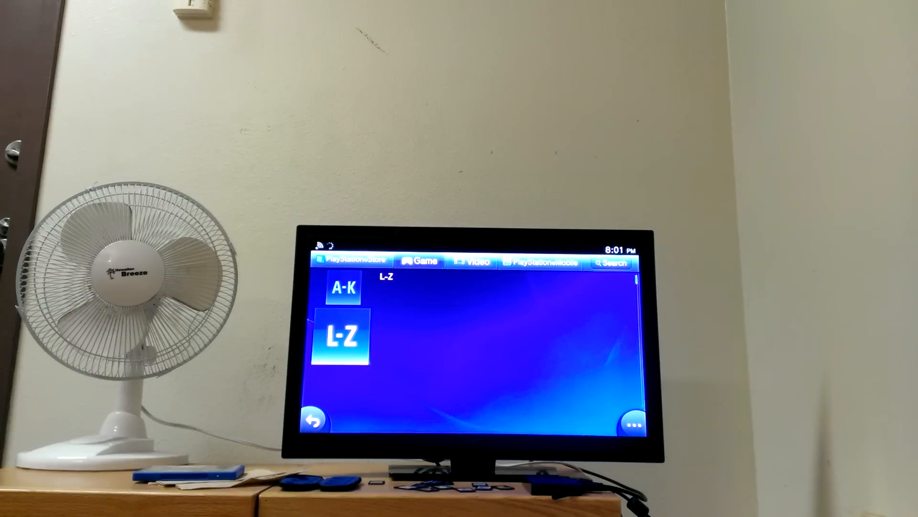
Show the Game section's All list with PS Vita Games (for PS TV), PlayStation Now and Free to Play.
{"action": "left_click", "coordinate": [344, 336]}
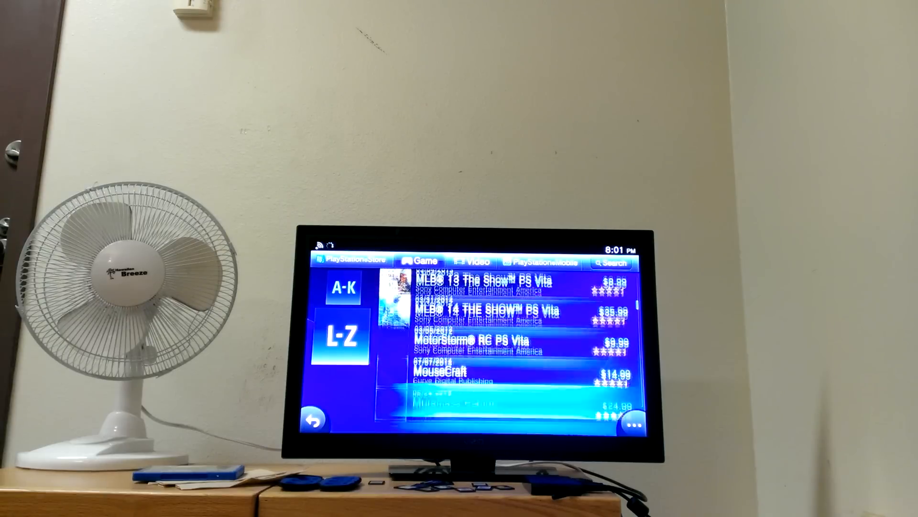
{"action": "scroll", "scroll_direction": "down", "scroll_amount": 3}
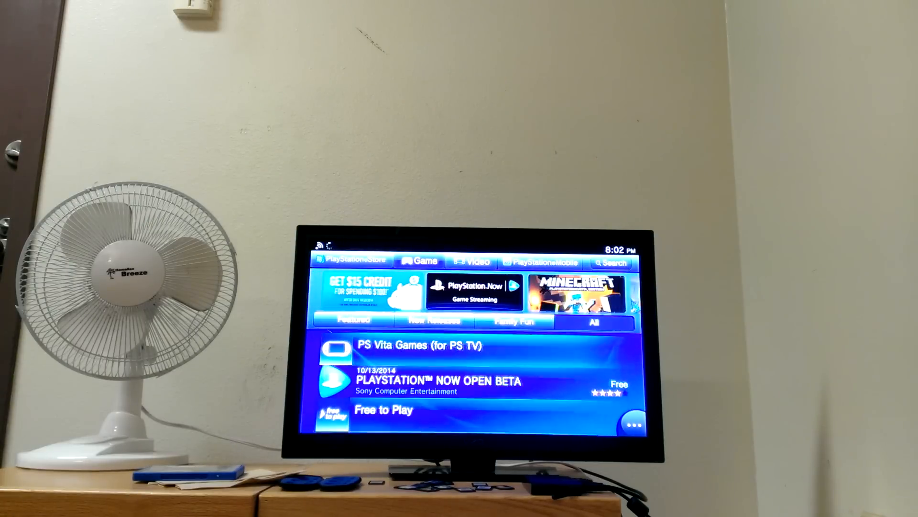
Scroll the All list past Demos, Games by Genre, Themes and Apps to the Classics category.
{"action": "scroll", "scroll_direction": "down", "scroll_amount": 3}
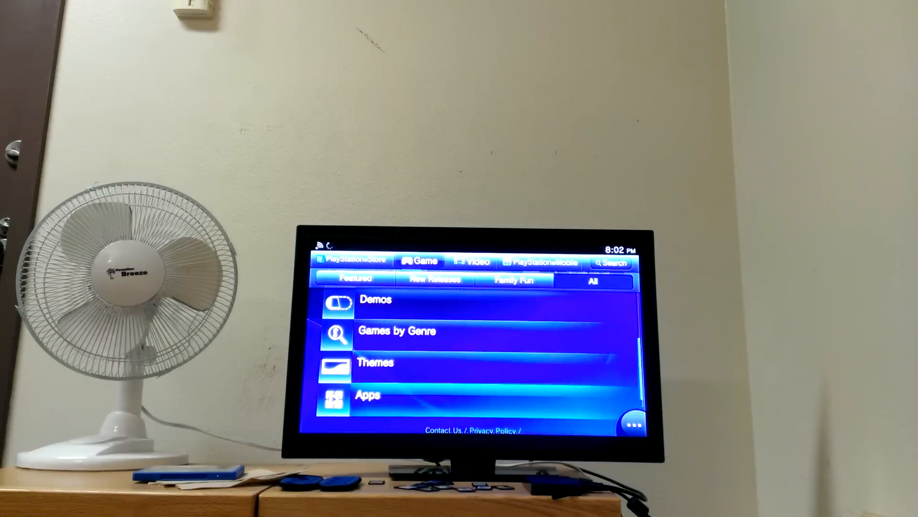
{"action": "scroll", "scroll_direction": "down", "scroll_amount": 3}
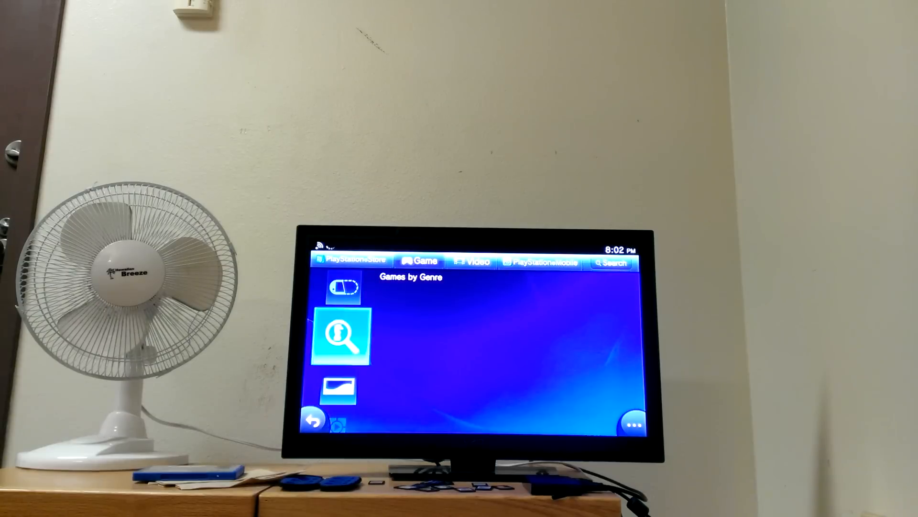
{"action": "scroll", "scroll_direction": "down", "scroll_amount": 3}
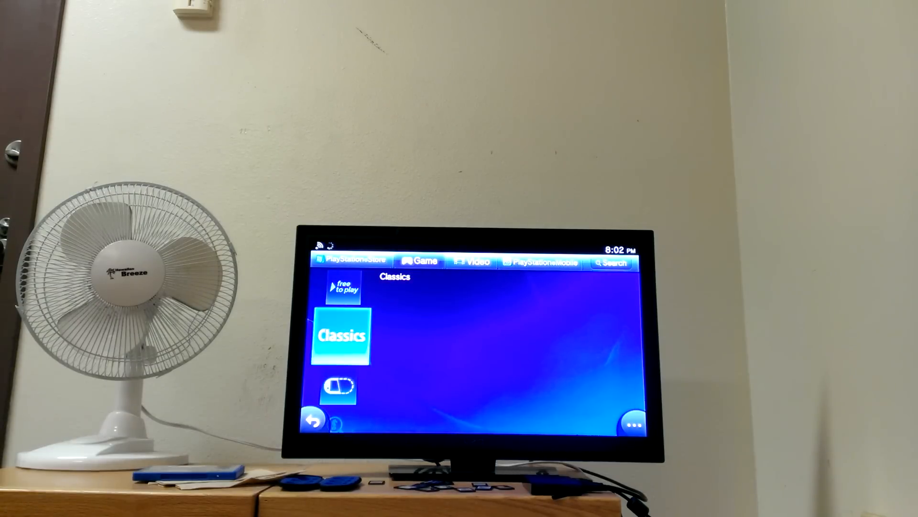